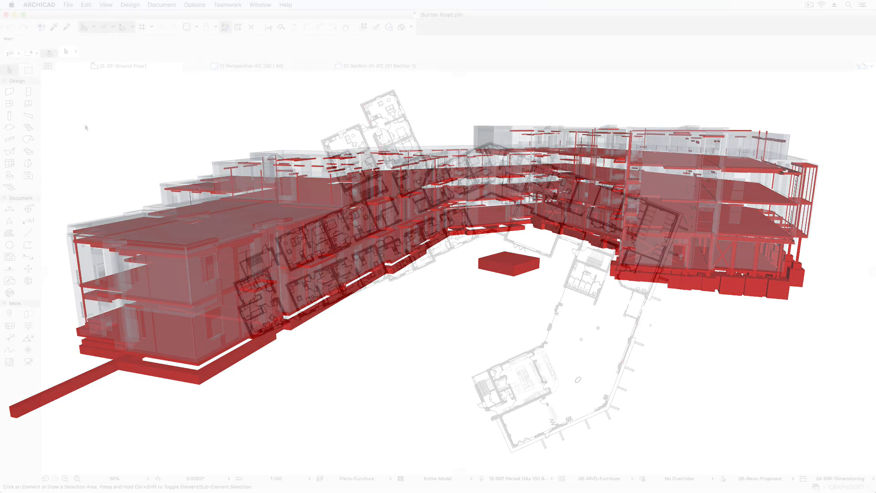
Reach the External Content options from the File menu over the ground floor plan.
left_click(118, 66)
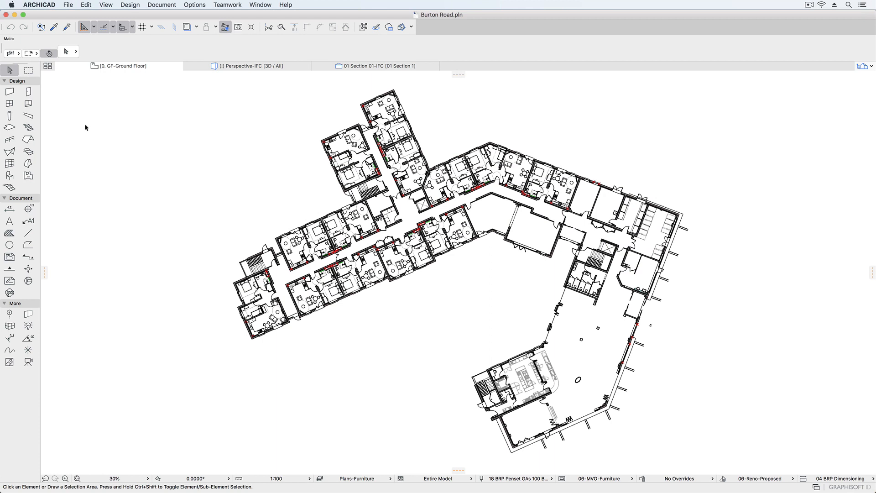
left_click(68, 5)
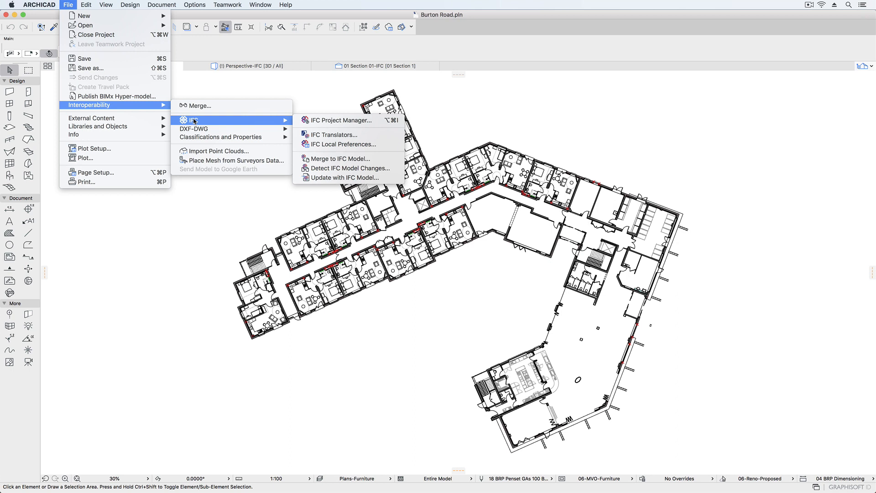
mouse_move(173, 121)
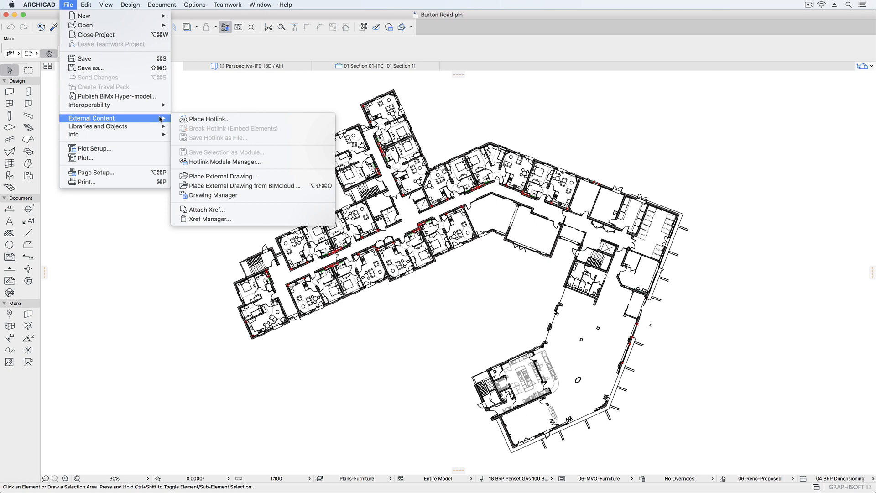
Place a new hotlink module from the structural IFC file, filtered to IFC Files, into the project.
left_click(210, 119)
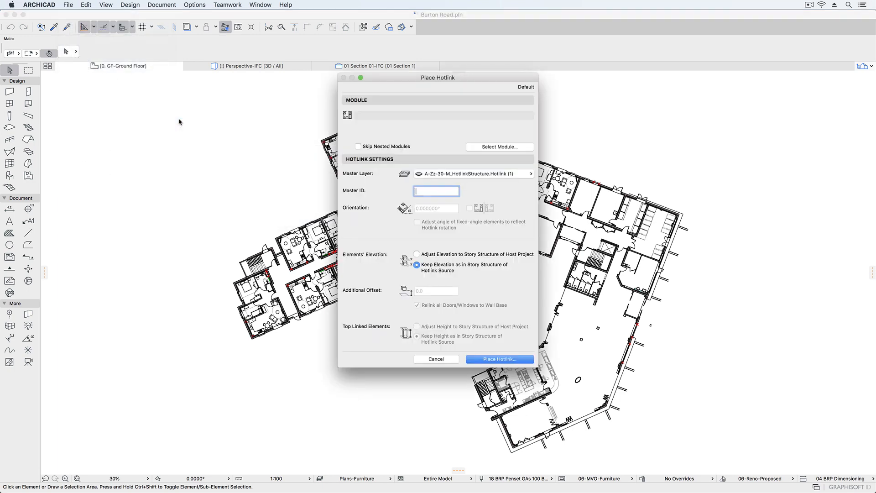
left_click(498, 146)
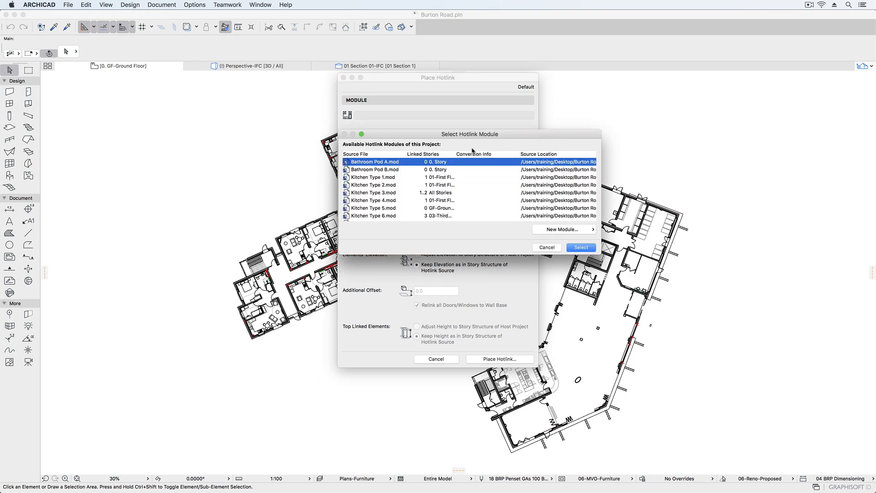
left_click(562, 229)
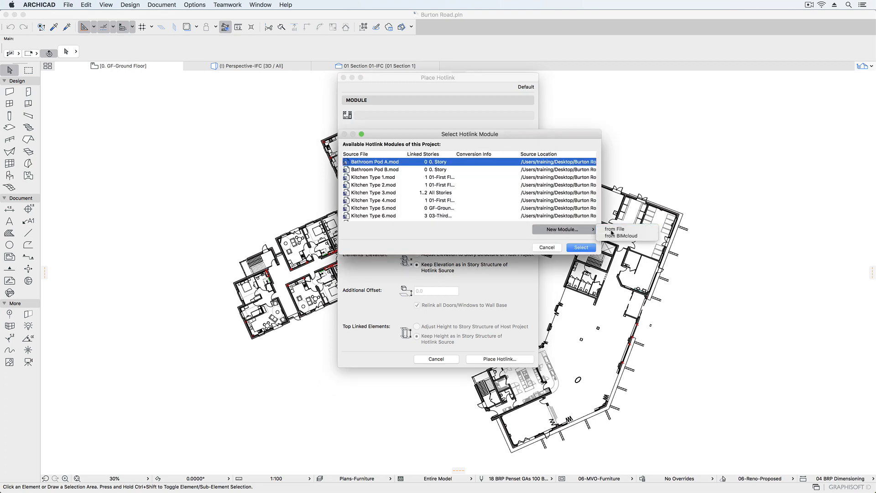
left_click(614, 229)
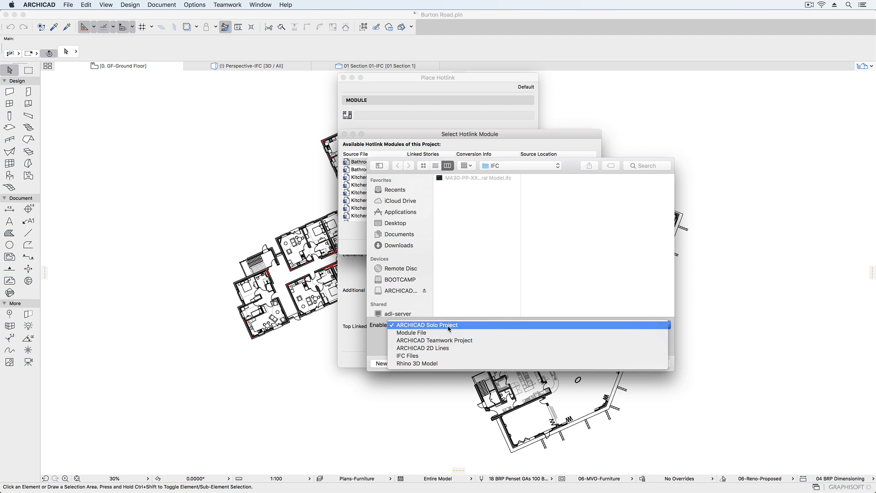
left_click(408, 356)
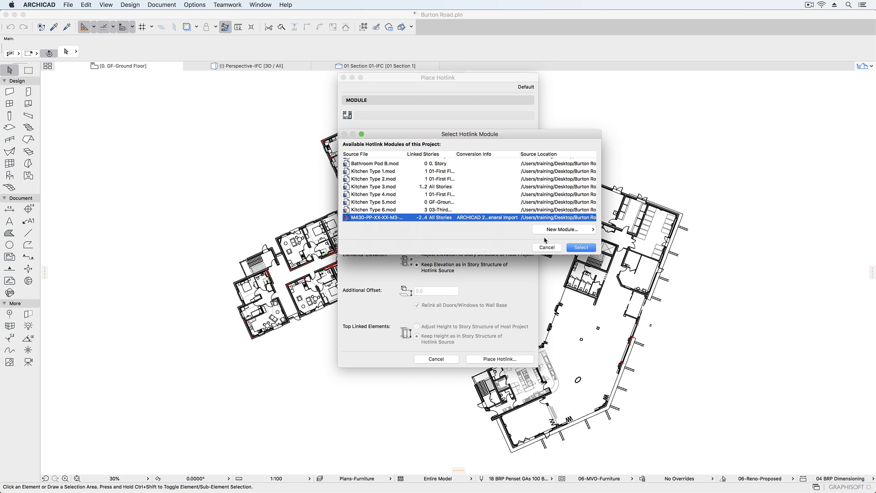
left_click(580, 248)
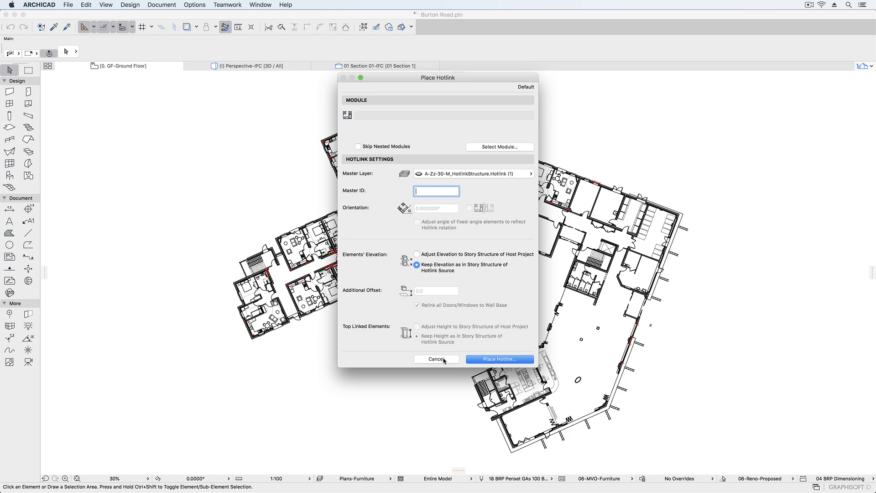
left_click(435, 359)
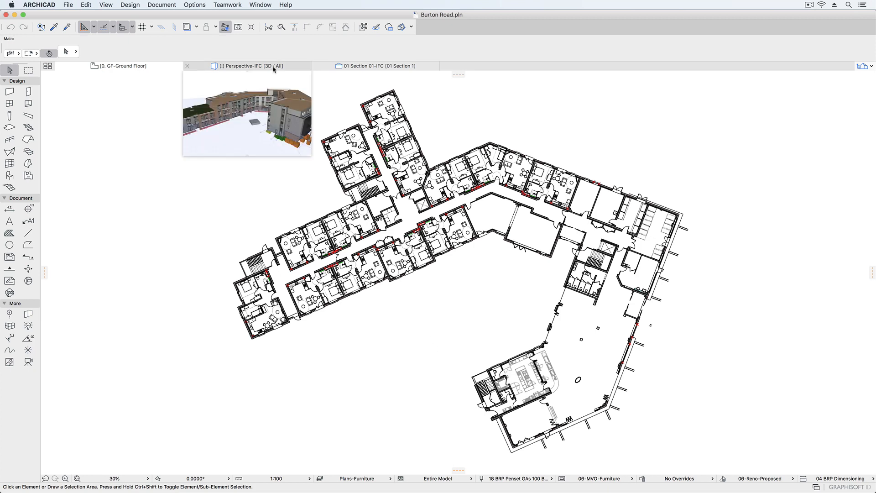
Show the Perspective-IFC 3D view with 3D Cutaway revealing interior floors and structure.
left_click(249, 66)
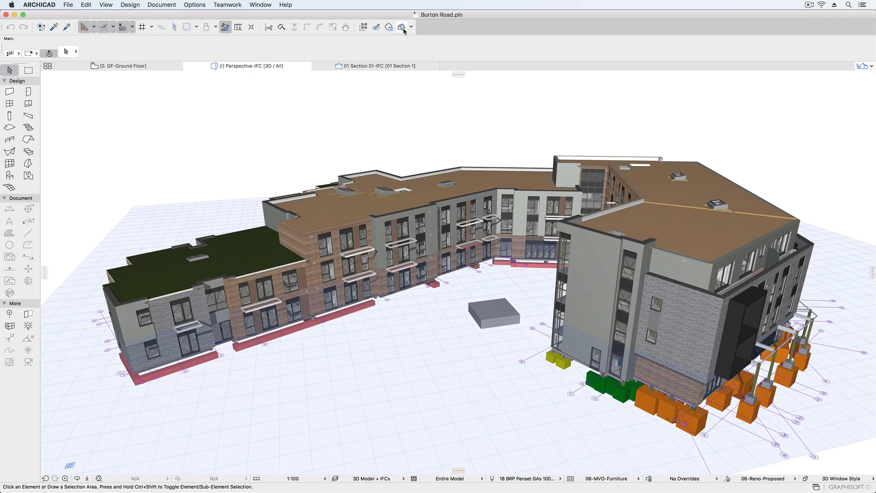
left_click(402, 27)
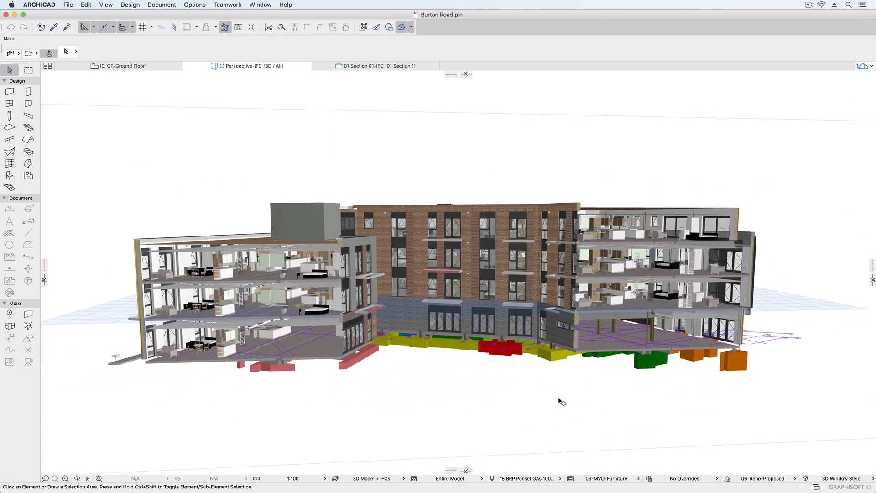
Apply the 27-GO-HOTLINKS-IFC graphic override so hotlinked structure shows red in 3D.
left_click(684, 478)
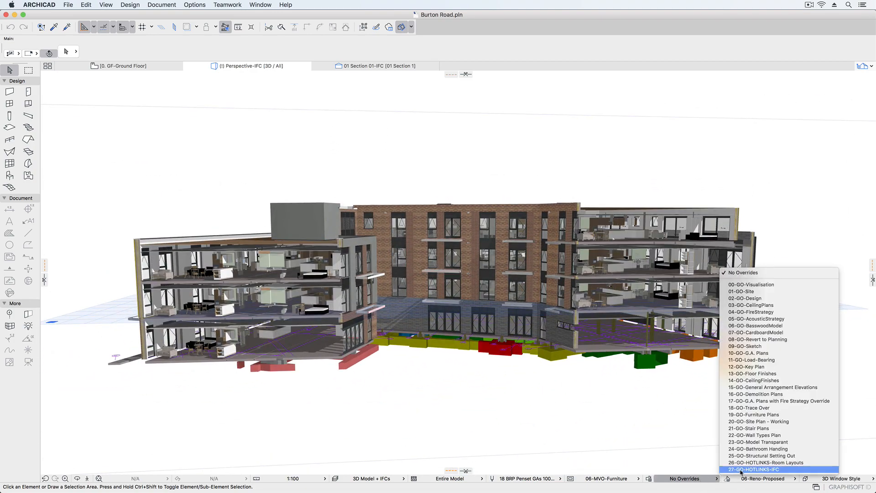
left_click(754, 469)
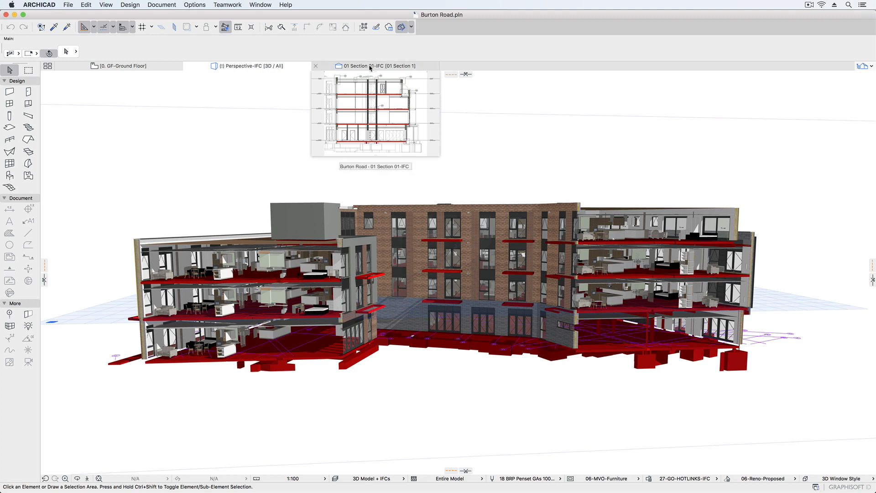
Show Section 01-IFC with the hotlinked structural slabs highlighted in red.
left_click(379, 66)
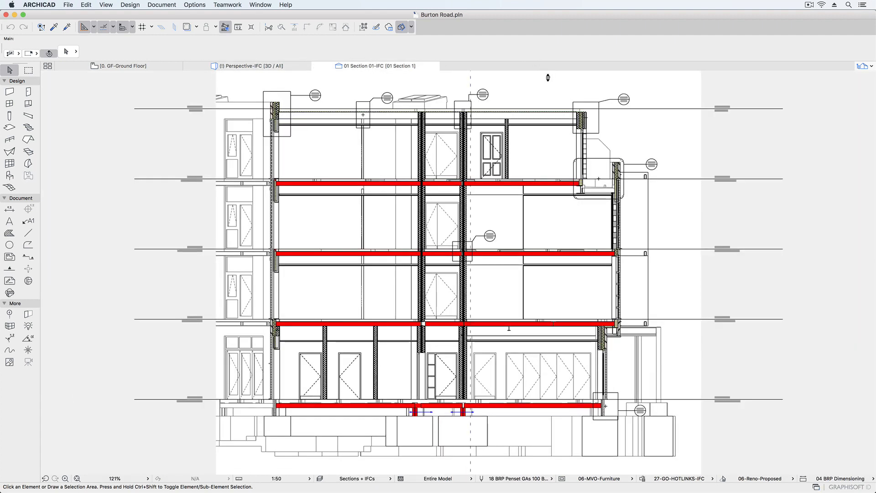
scroll("down", 3)
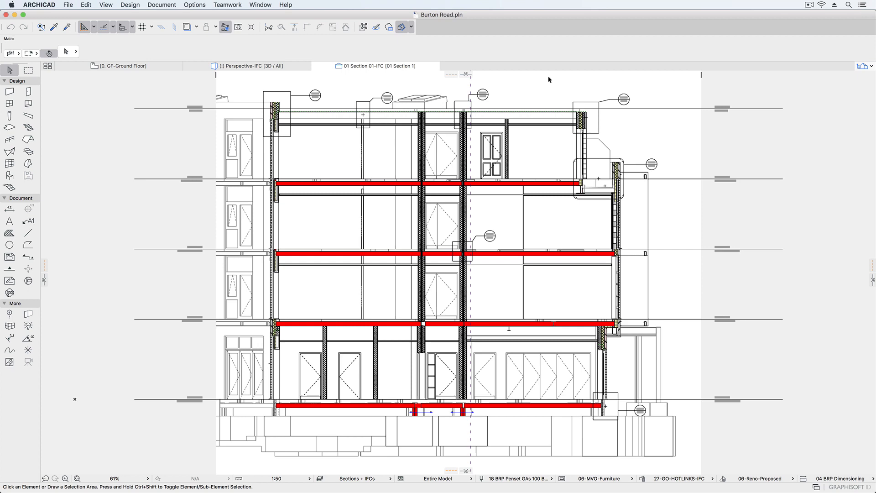
left_click(68, 4)
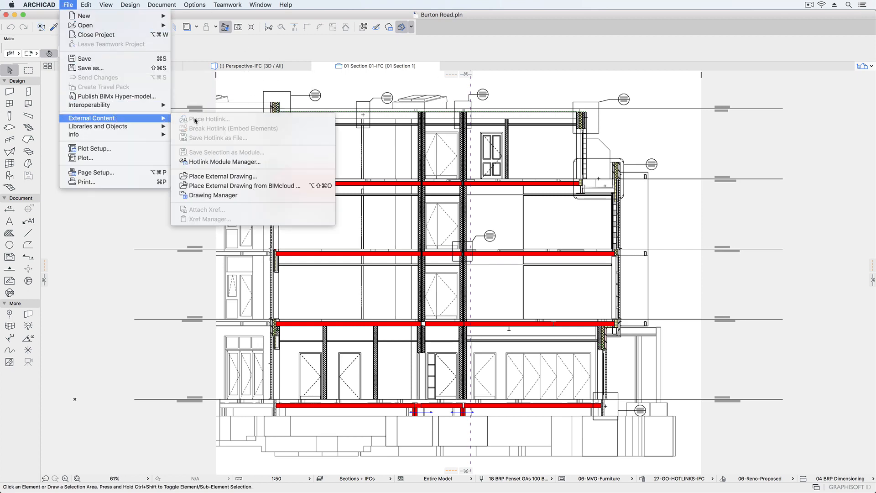
Review the Hotlink Module Manager without changes and return to the Interoperability options.
left_click(222, 163)
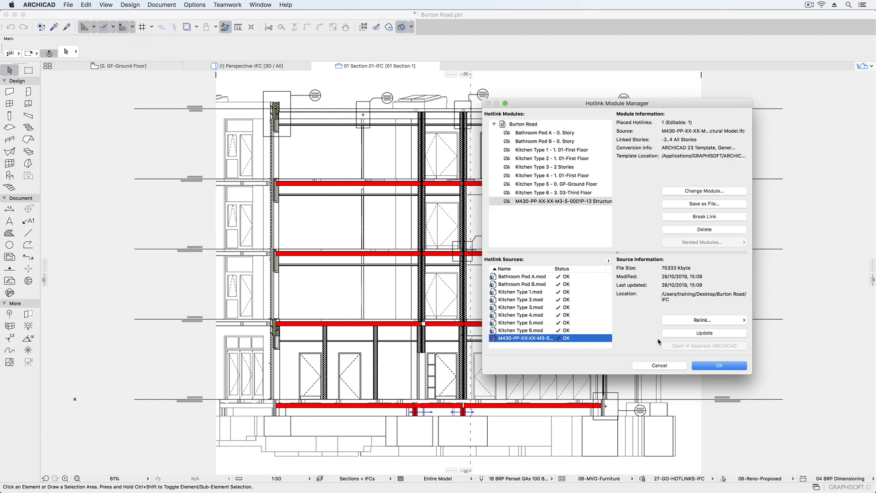
left_click(718, 365)
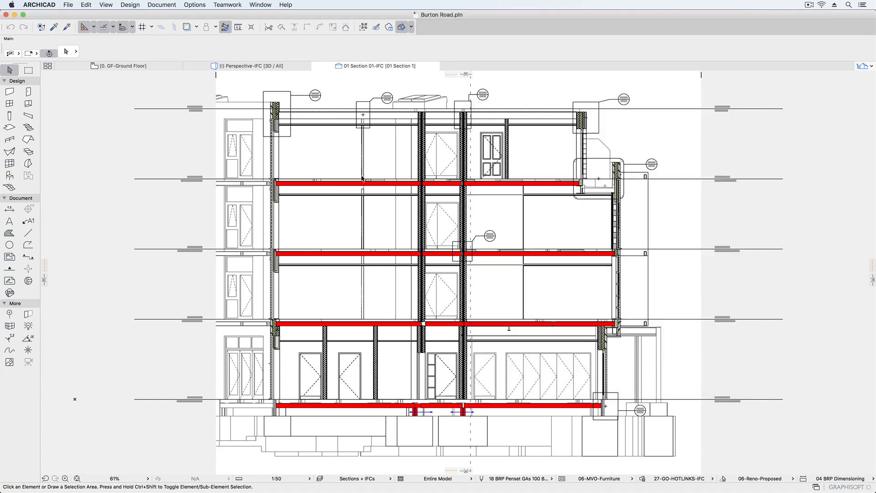
left_click(68, 5)
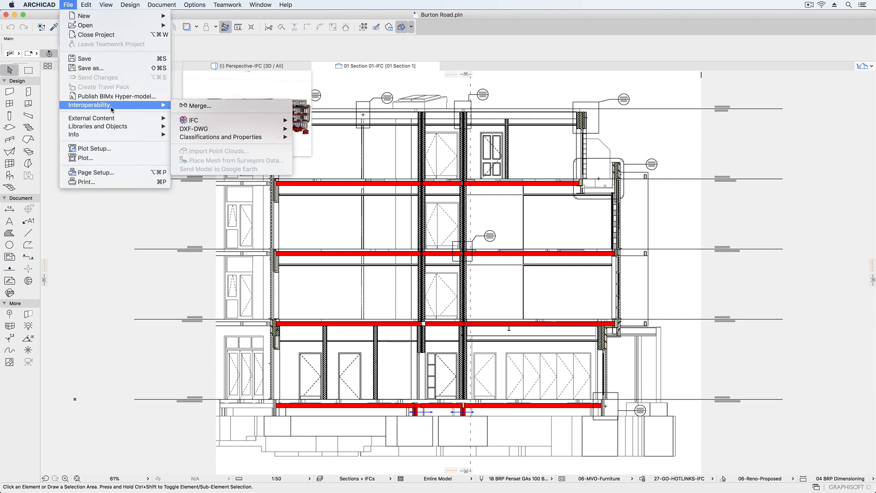